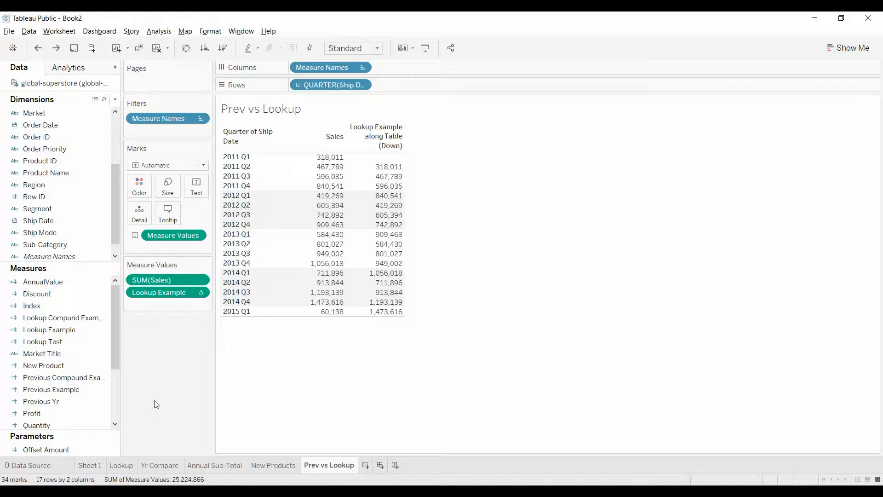
Step: Review the Lookup Example formula, then open the Previous Example calculation for editing
{"action": "left_click", "coordinate": [49, 330]}
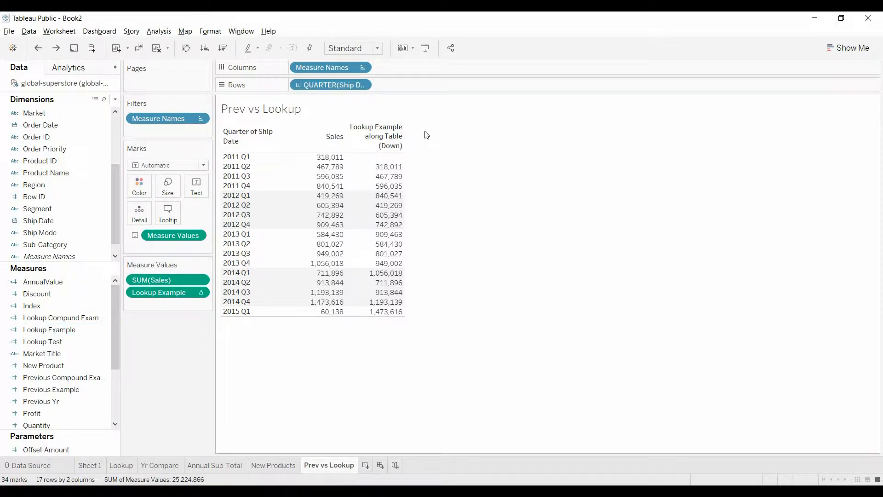
{"action": "left_click", "coordinate": [49, 330]}
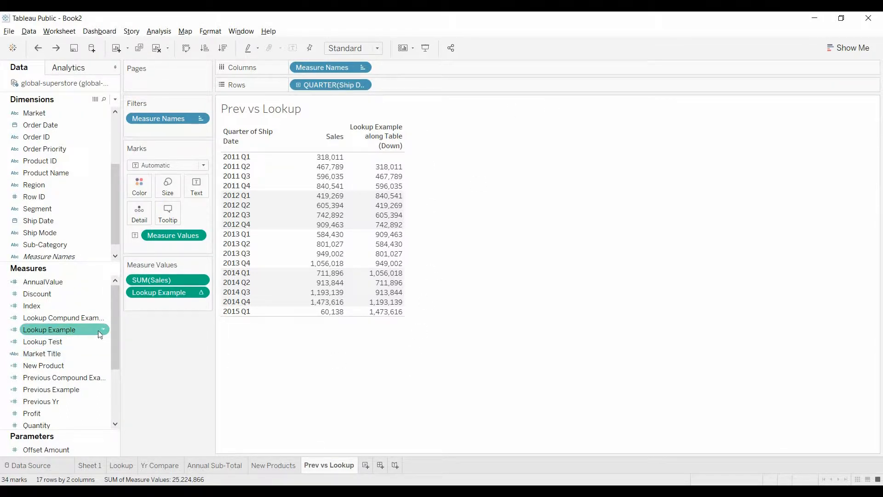
{"action": "right_click", "coordinate": [50, 329]}
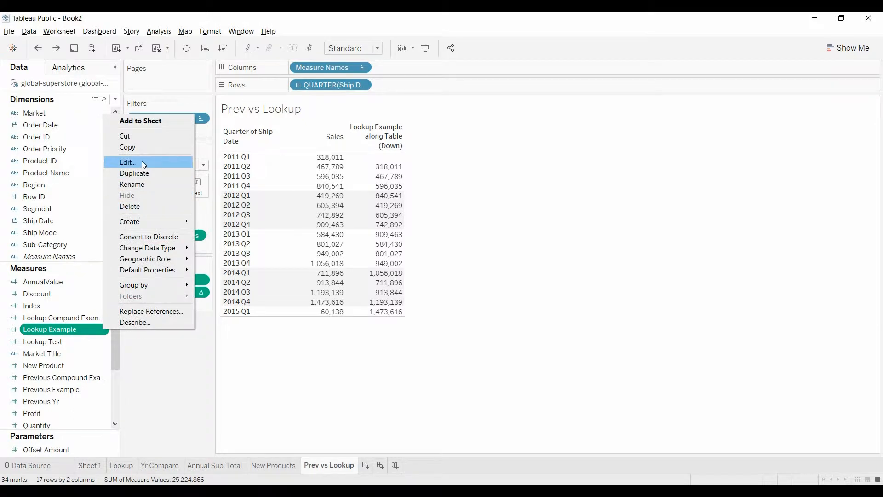
{"action": "left_click", "coordinate": [127, 162]}
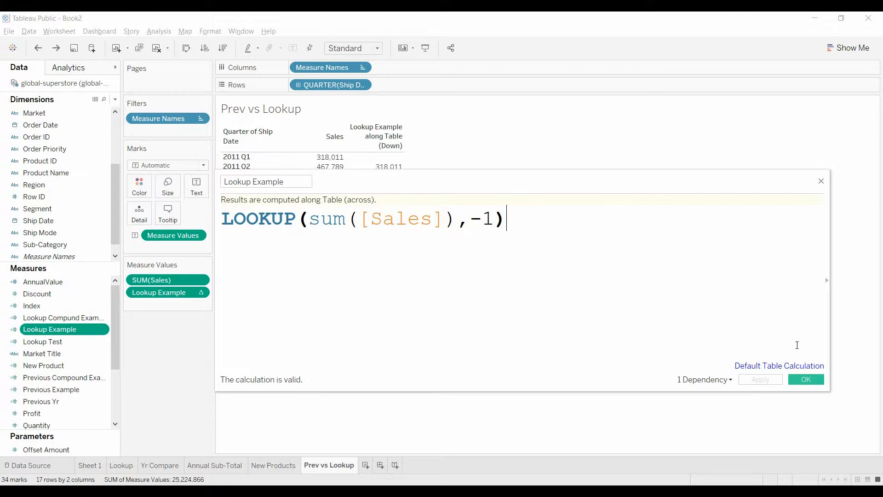
{"action": "left_click", "coordinate": [805, 379]}
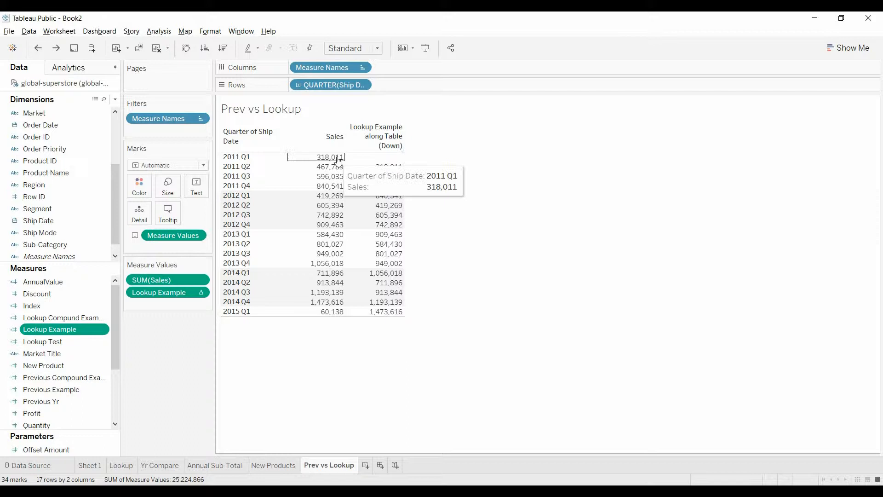
{"action": "mouse_move", "coordinate": [203, 385]}
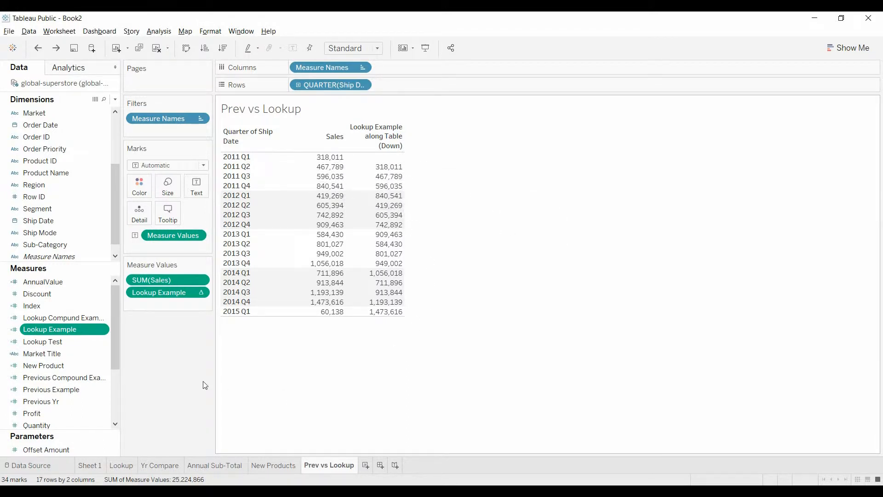
{"action": "right_click", "coordinate": [51, 390]}
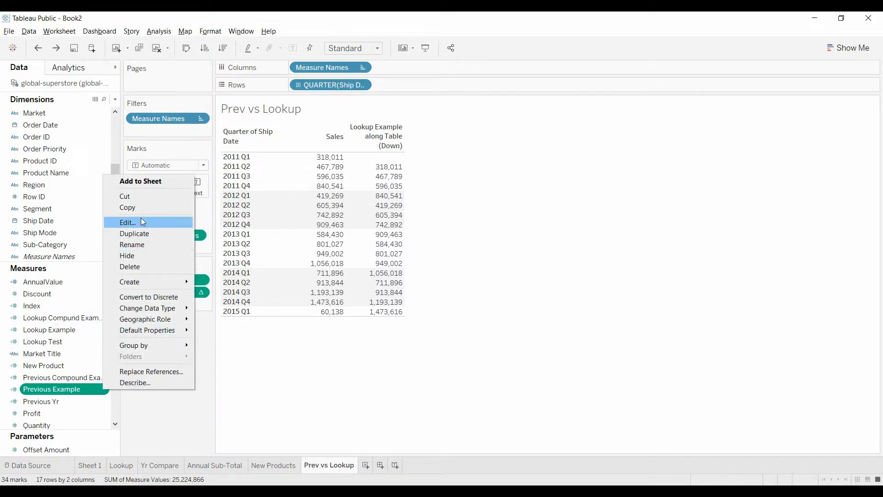
{"action": "left_click", "coordinate": [127, 222]}
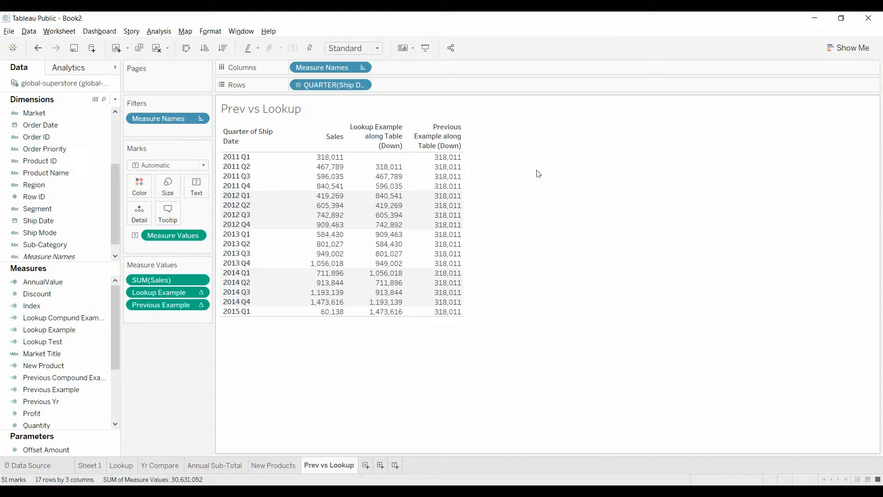
{"action": "mouse_move", "coordinate": [468, 161]}
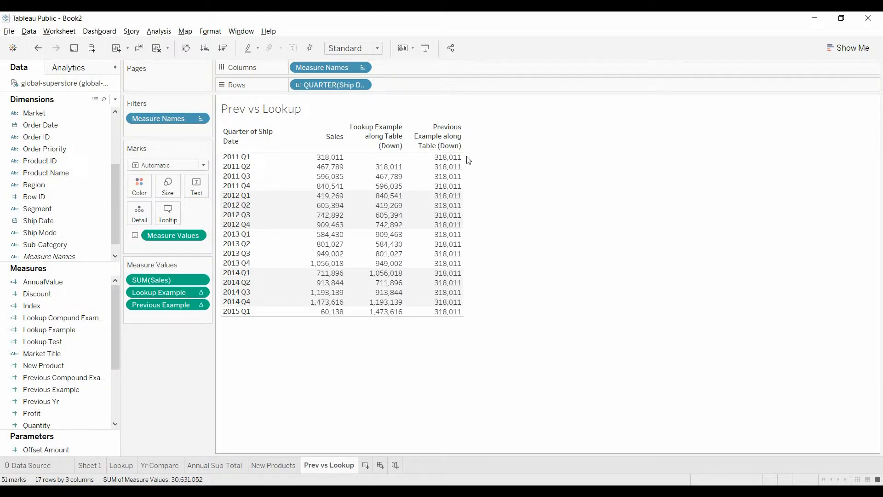
{"action": "mouse_move", "coordinate": [445, 156]}
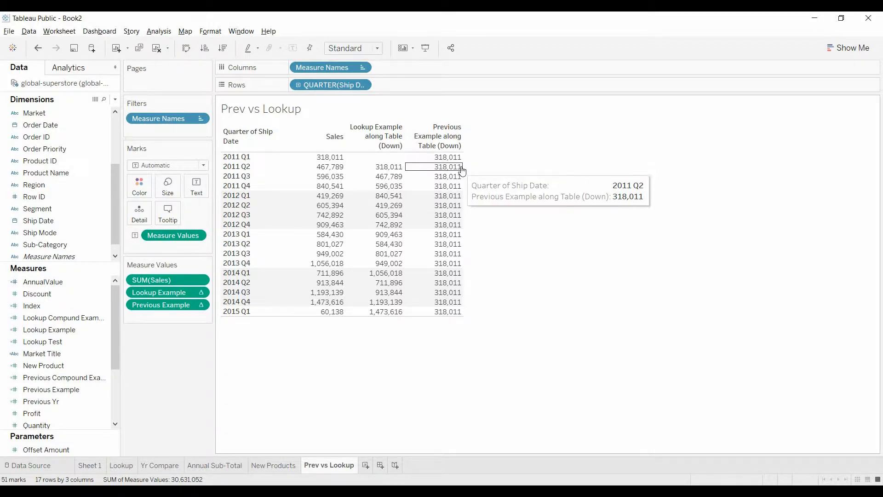
{"action": "mouse_move", "coordinate": [447, 157]}
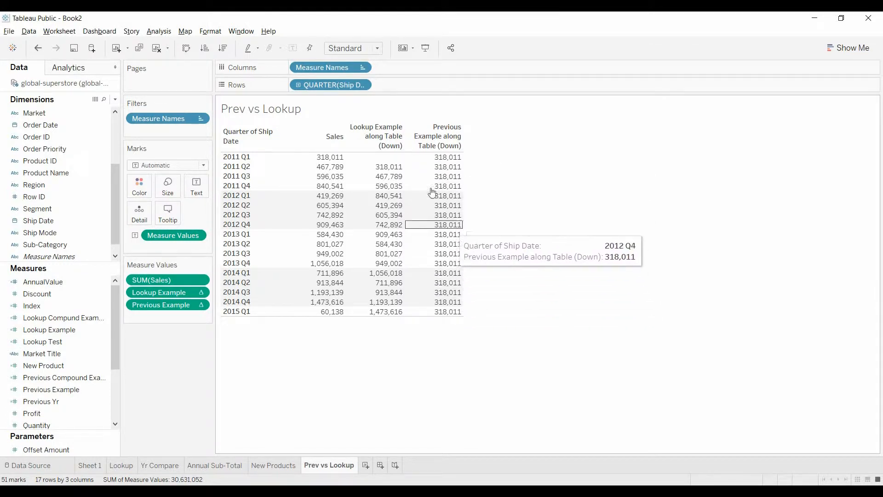
{"action": "mouse_move", "coordinate": [375, 157]}
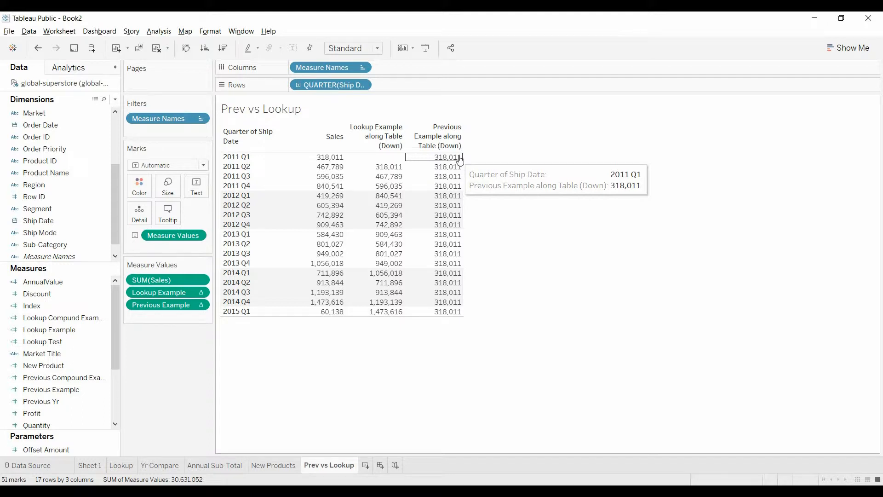
{"action": "mouse_move", "coordinate": [237, 357]}
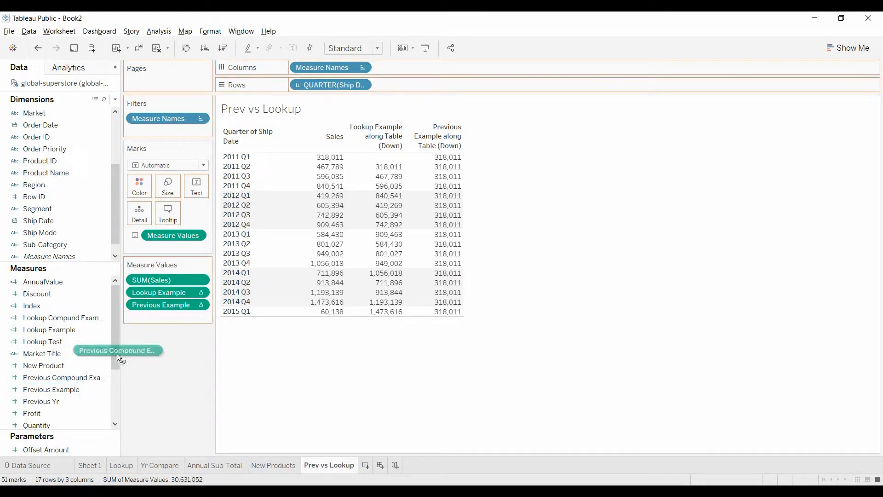
Step: Check and accept the Previous Compound Example formula PREVIOUS_VALUE(SUM(Sales))*1.5
{"action": "right_click", "coordinate": [62, 377]}
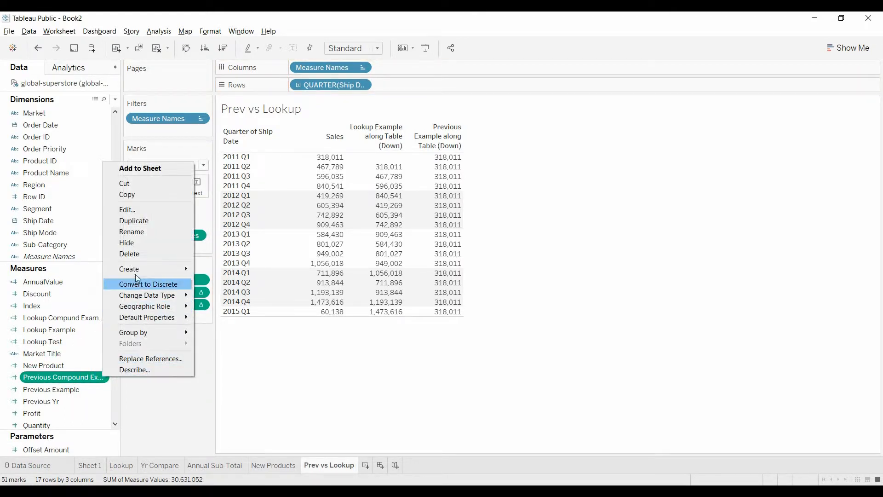
{"action": "left_click", "coordinate": [127, 209]}
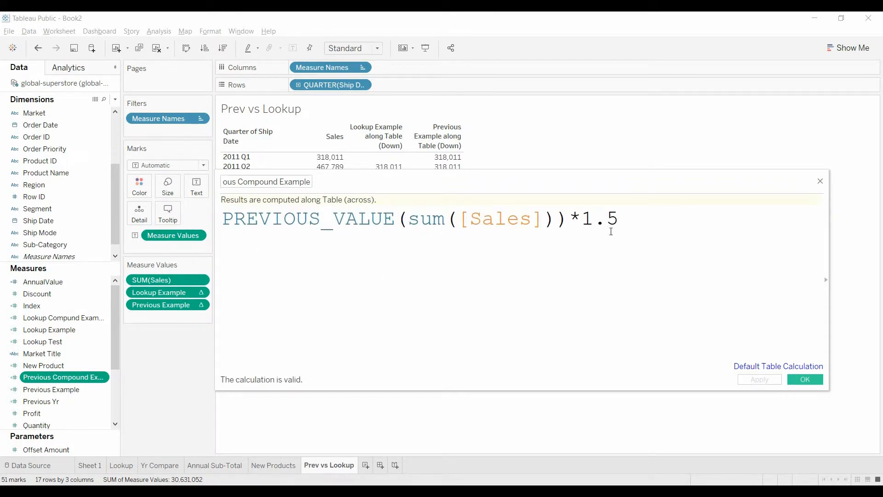
{"action": "left_click", "coordinate": [820, 181]}
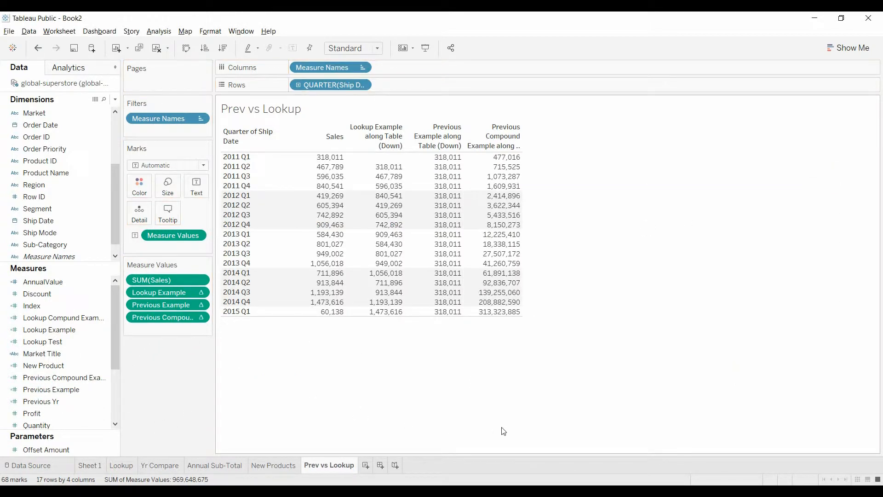
{"action": "mouse_move", "coordinate": [528, 160]}
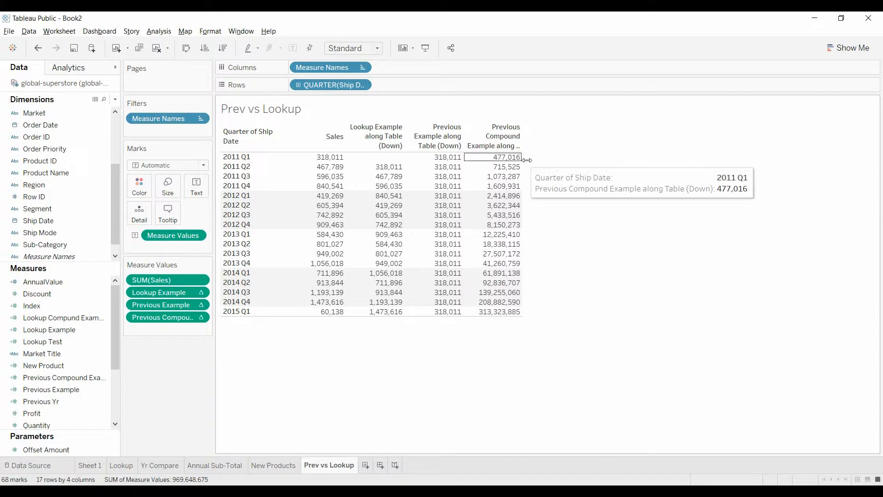
{"action": "mouse_move", "coordinate": [502, 196]}
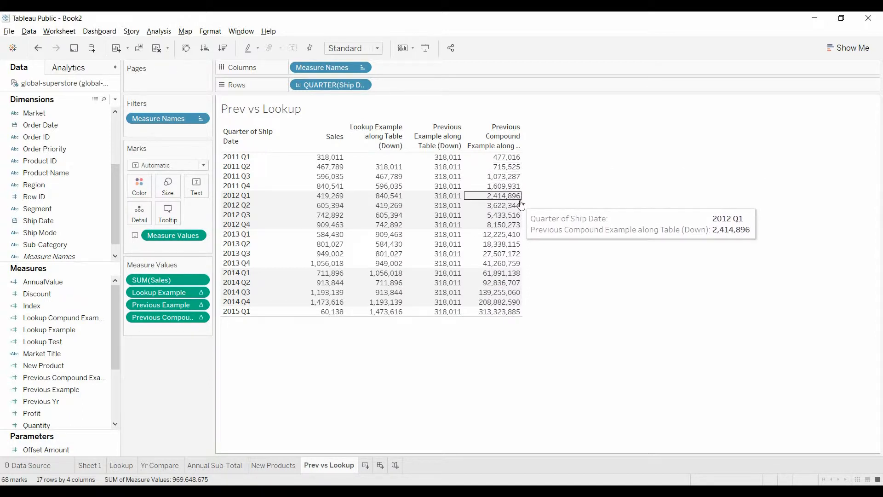
{"action": "mouse_move", "coordinate": [502, 224]}
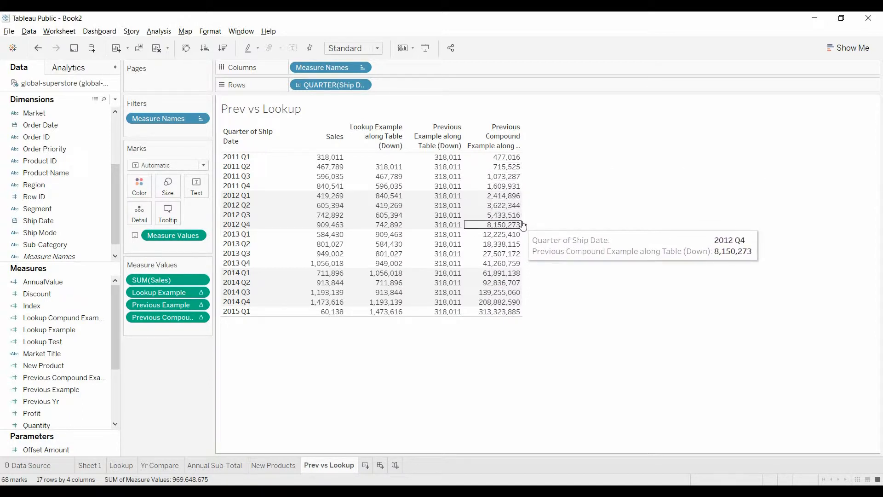
{"action": "mouse_move", "coordinate": [501, 234]}
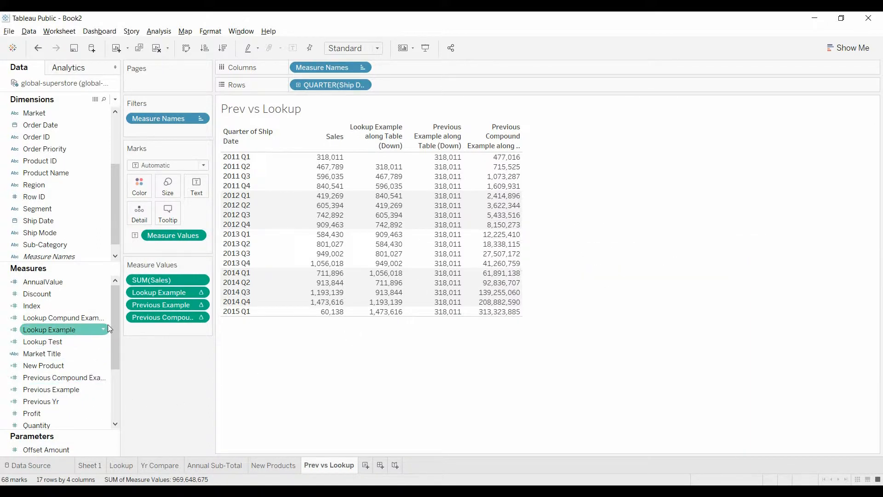
{"action": "right_click", "coordinate": [64, 317]}
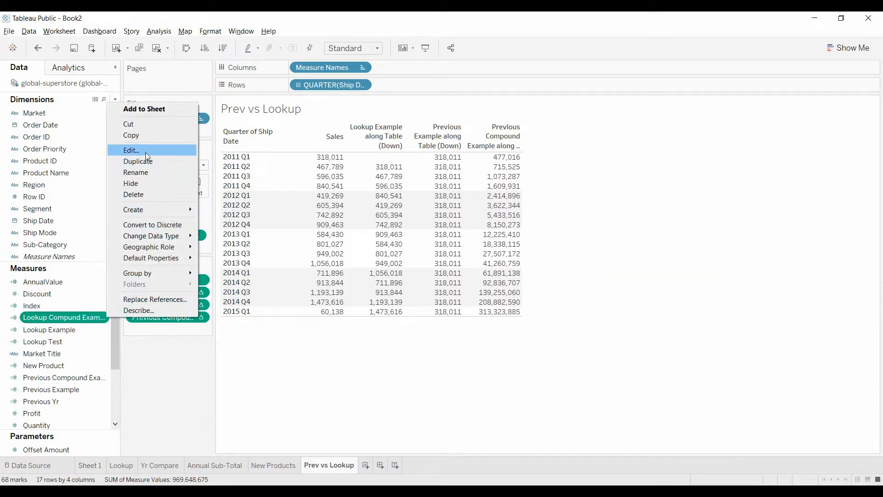
Step: Confirm the Lookup Compund Example formula LOOKUP(SUM(Sales),-1)*1.5 and close the editor
{"action": "left_click", "coordinate": [131, 150]}
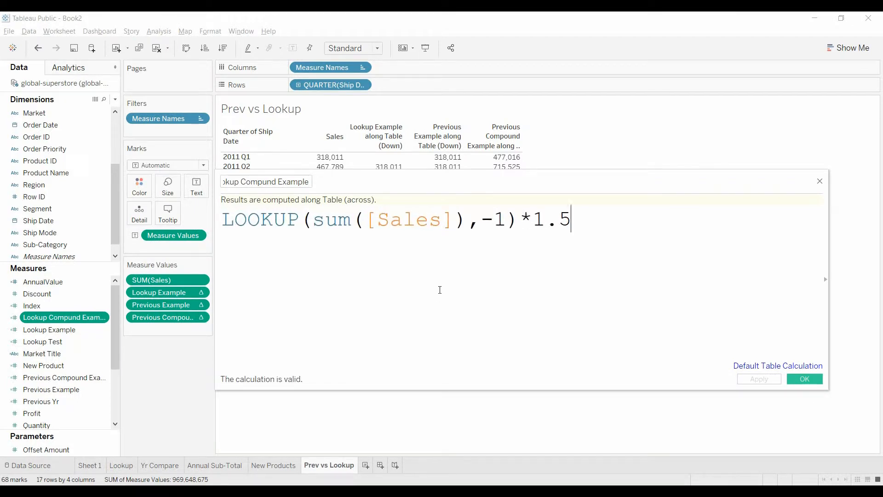
{"action": "mouse_move", "coordinate": [630, 273]}
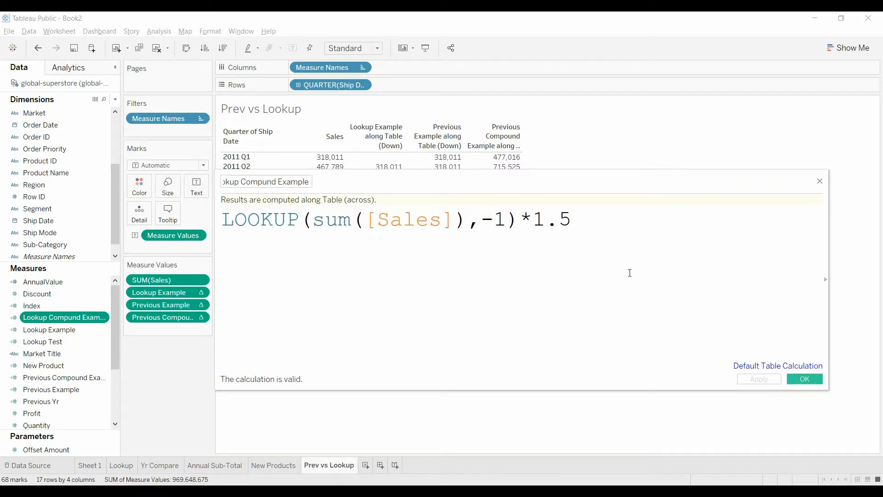
{"action": "left_click", "coordinate": [804, 378]}
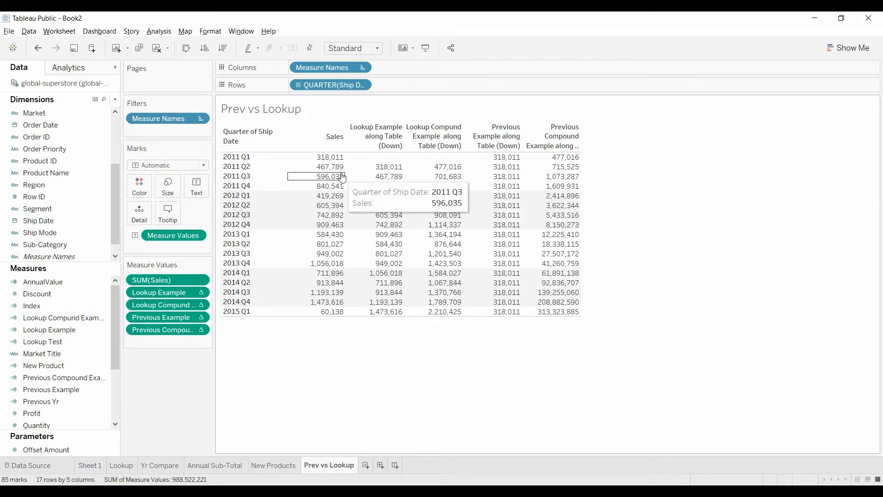
{"action": "mouse_move", "coordinate": [592, 160]}
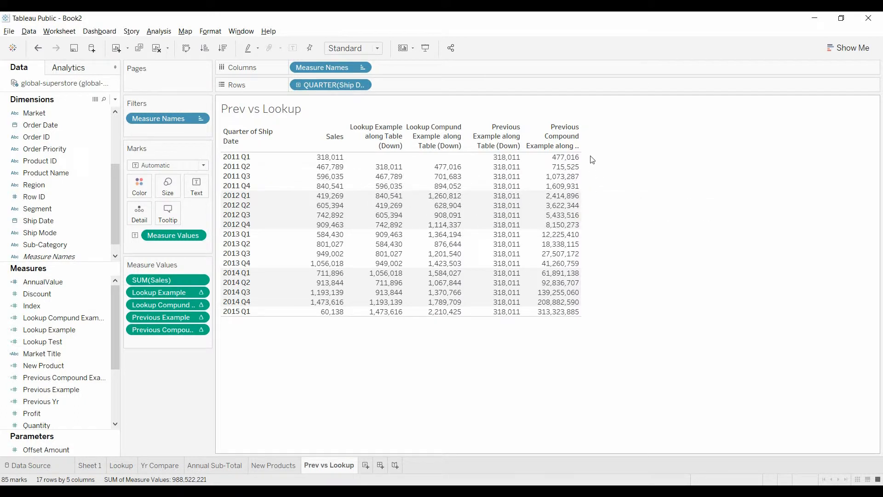